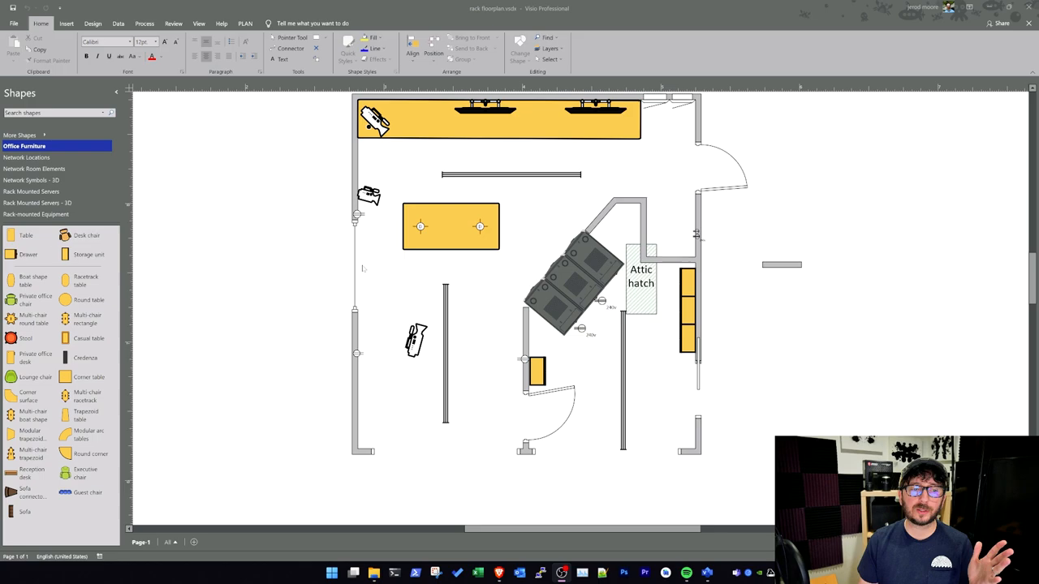
mouse_move(385, 238)
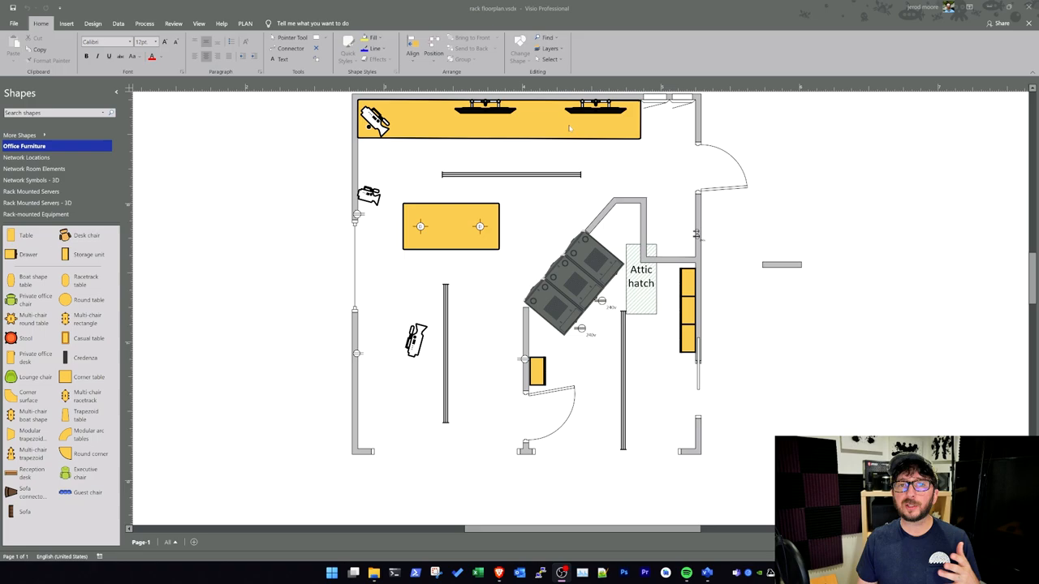
mouse_move(450, 220)
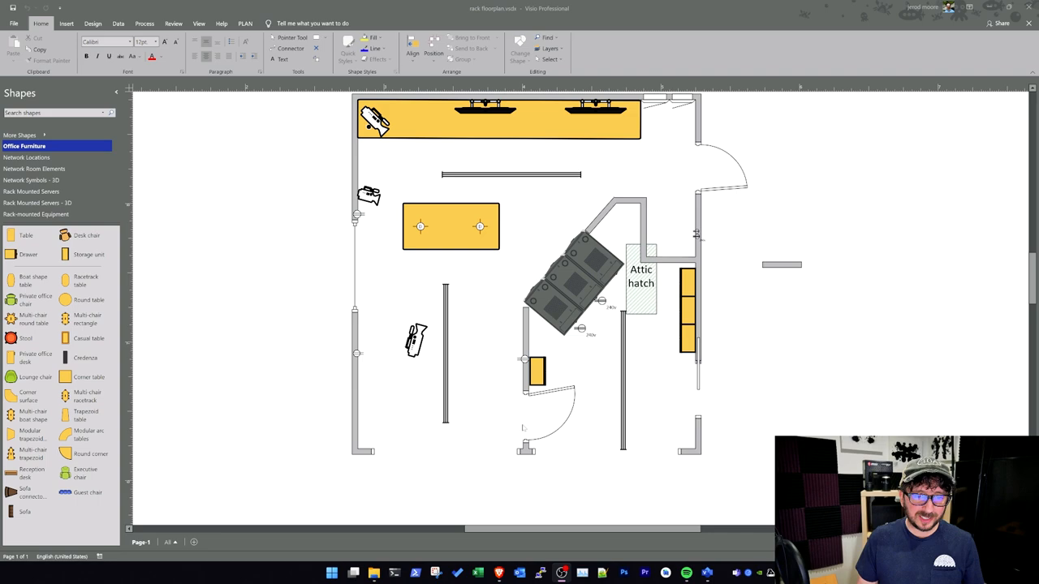
mouse_move(459, 331)
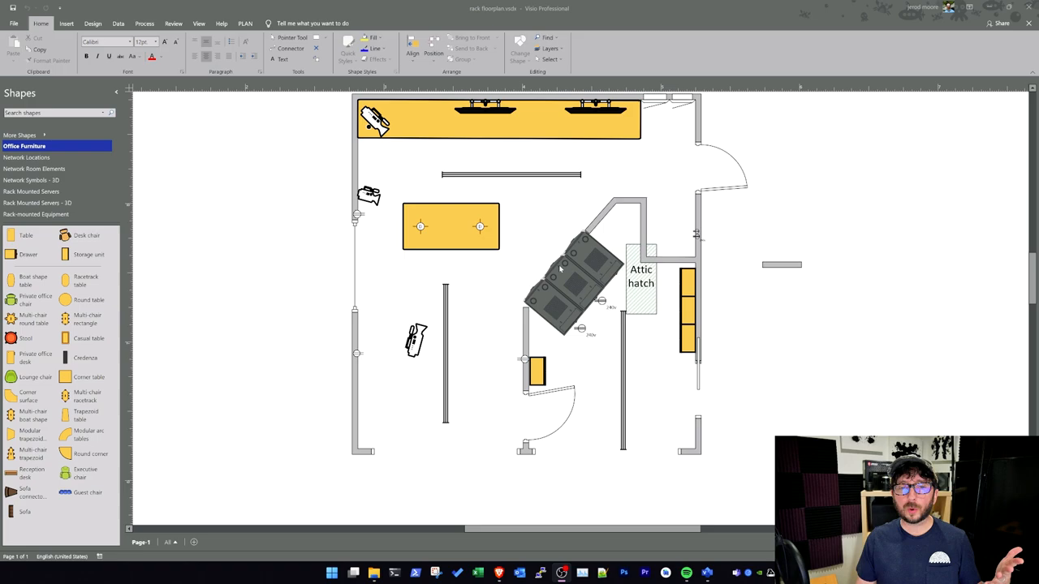
mouse_move(560, 272)
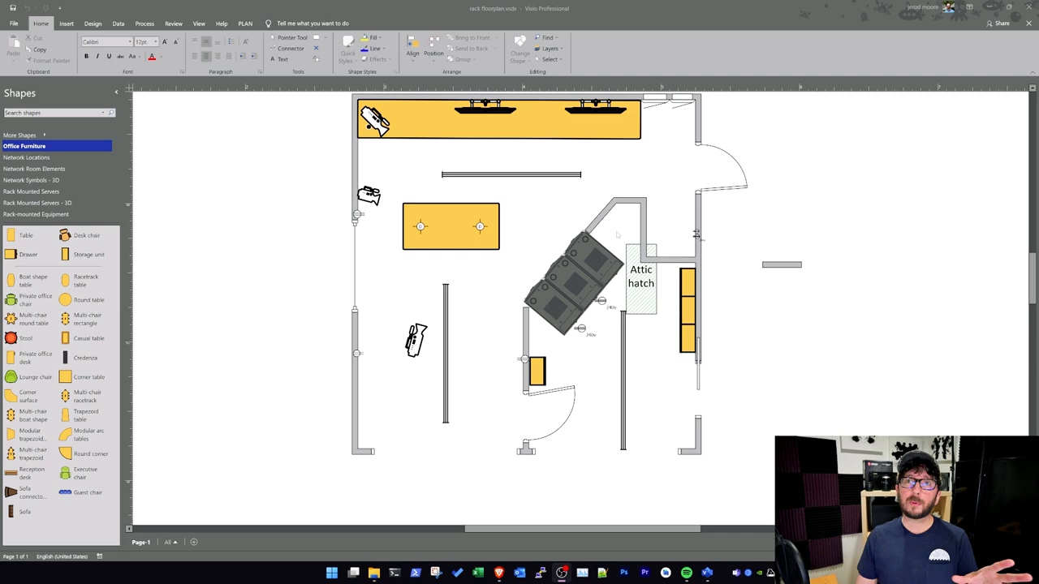
mouse_move(781, 205)
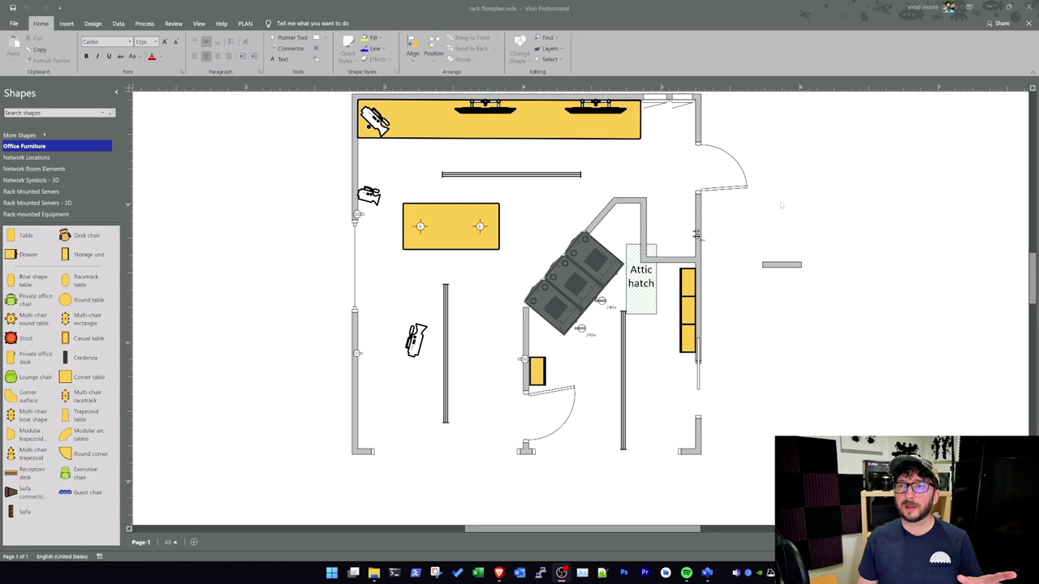
mouse_move(746, 96)
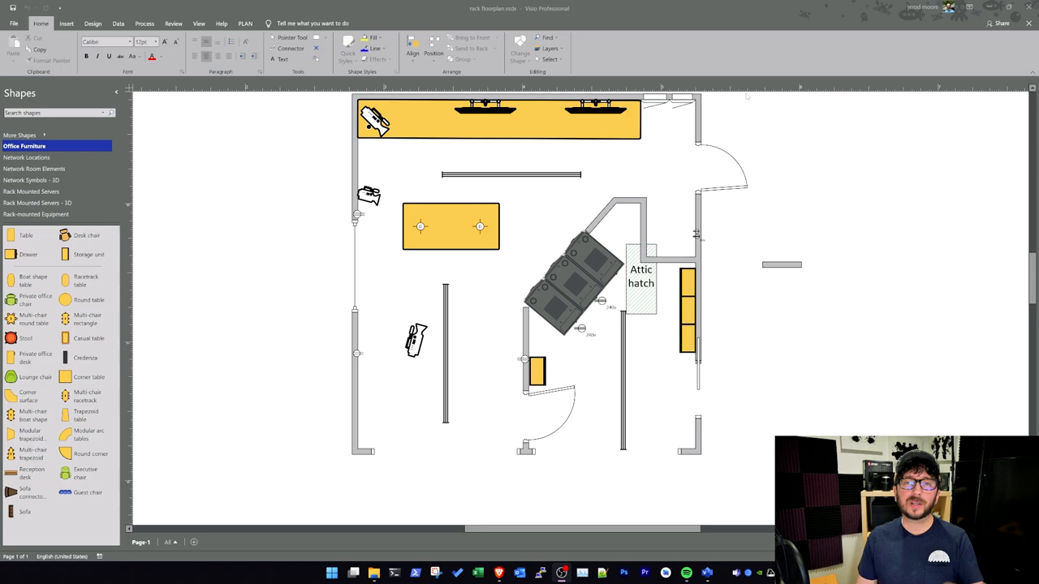
- Open the recent drawing 24U-48U-racks.vsdx from the File backstage
click(14, 24)
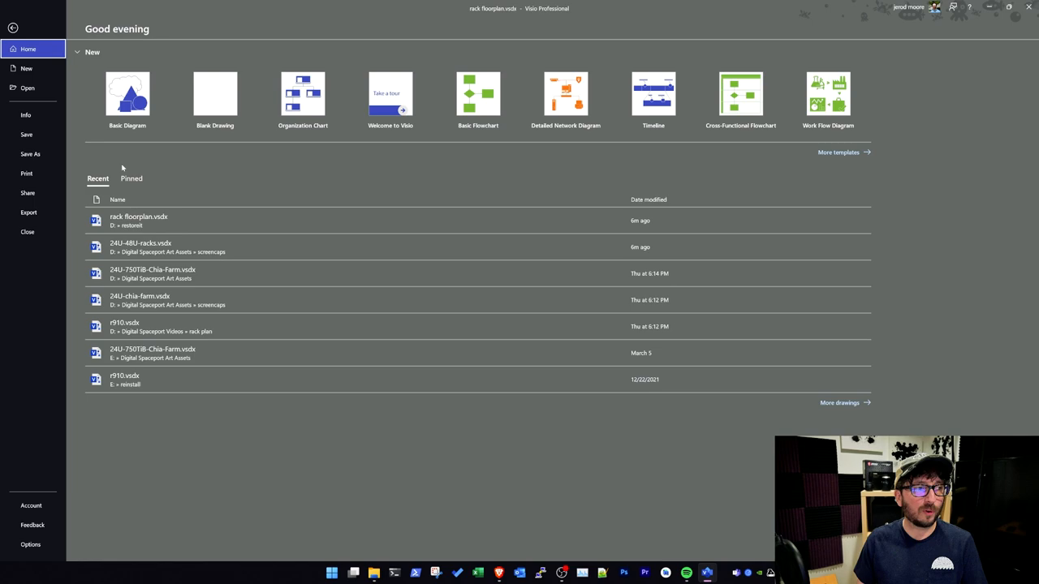
double_click(139, 244)
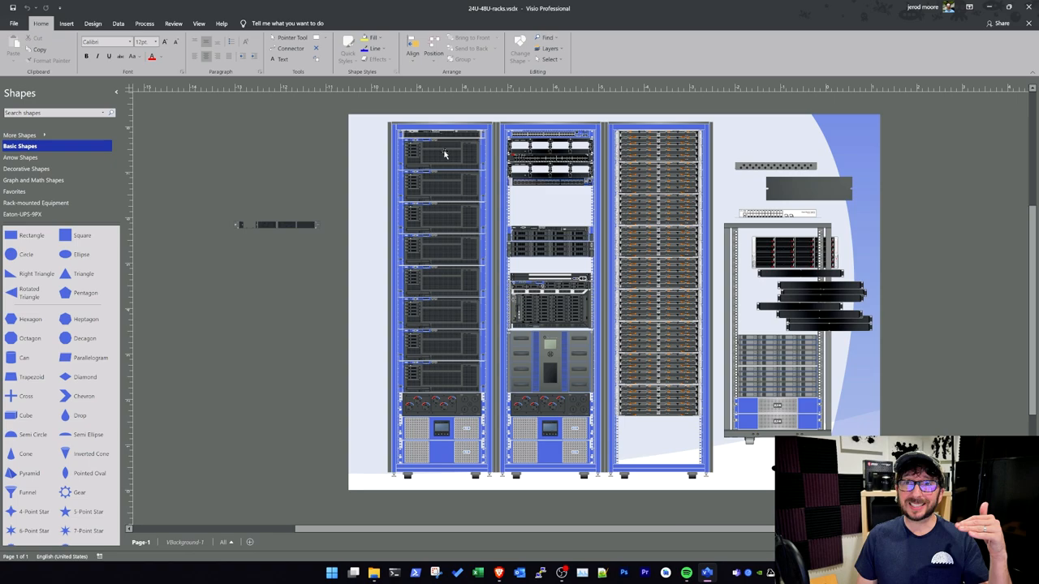
mouse_move(444, 159)
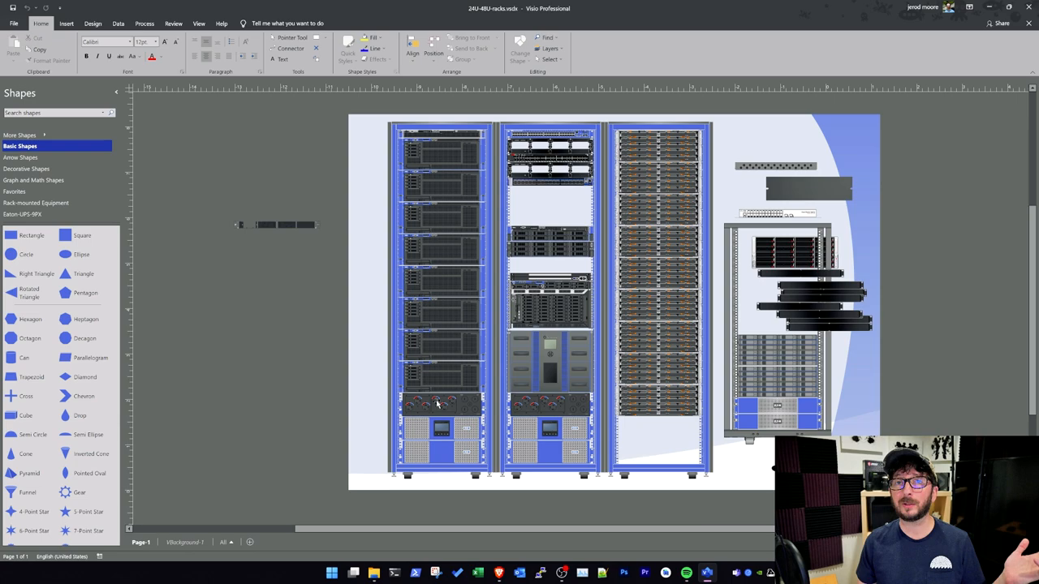
mouse_move(462, 375)
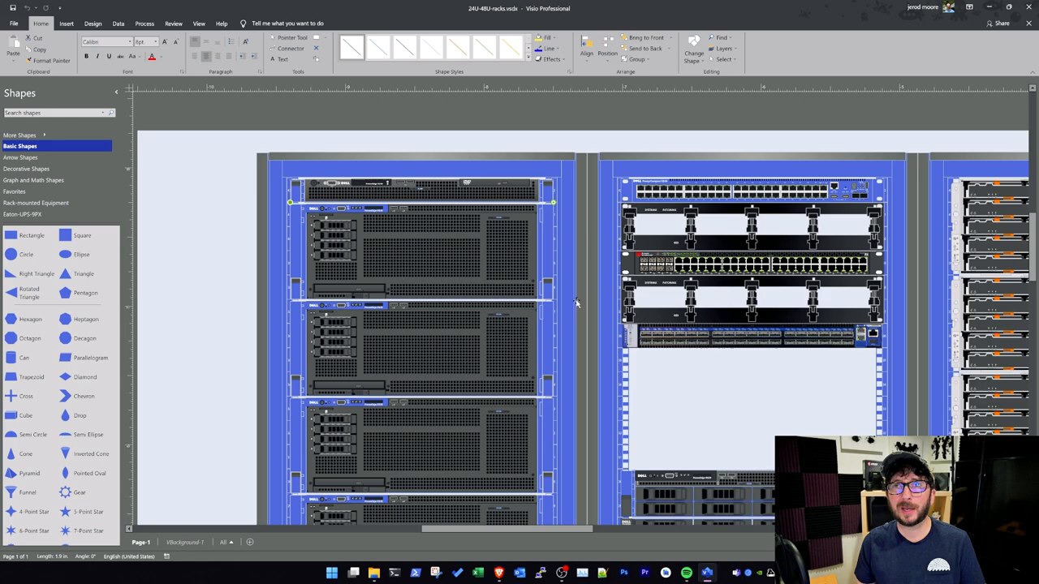
mouse_move(464, 227)
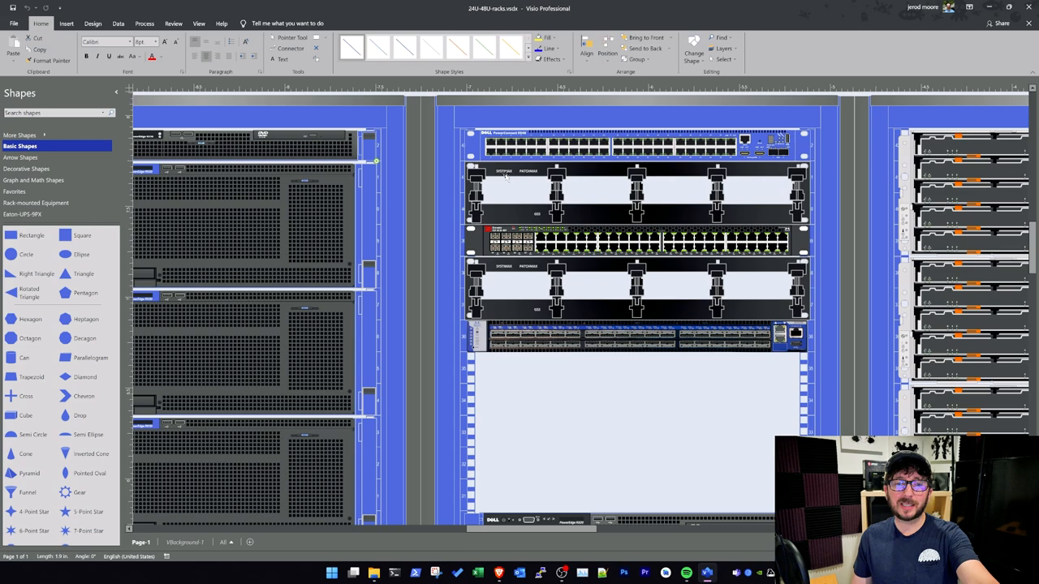
mouse_move(510, 223)
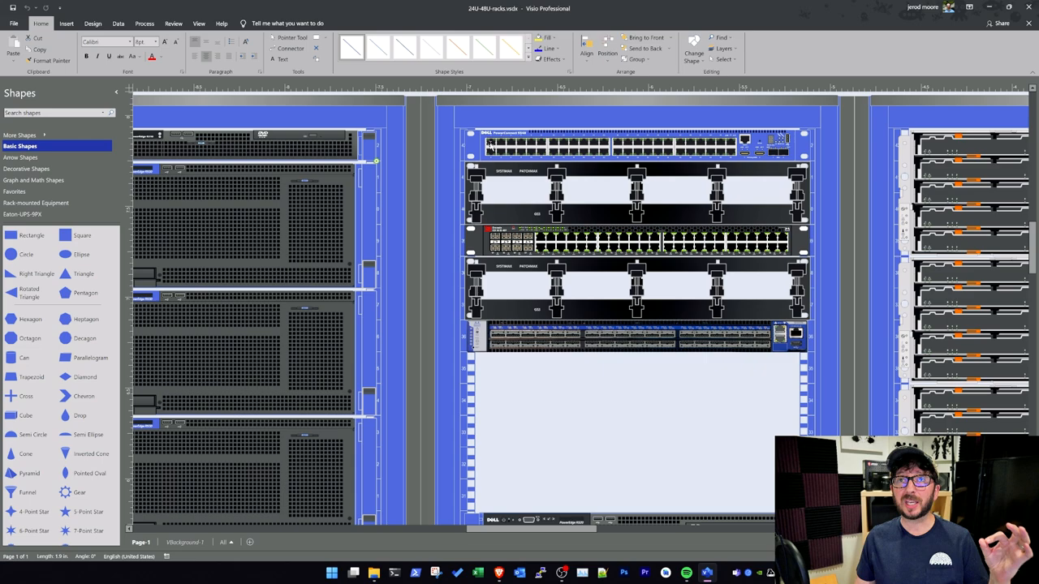
mouse_move(483, 250)
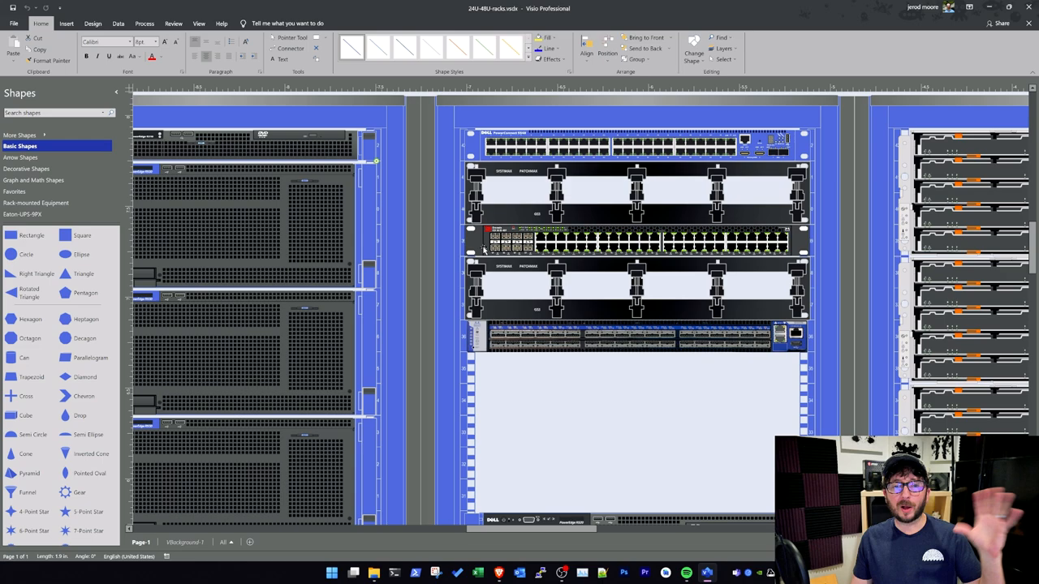
mouse_move(476, 245)
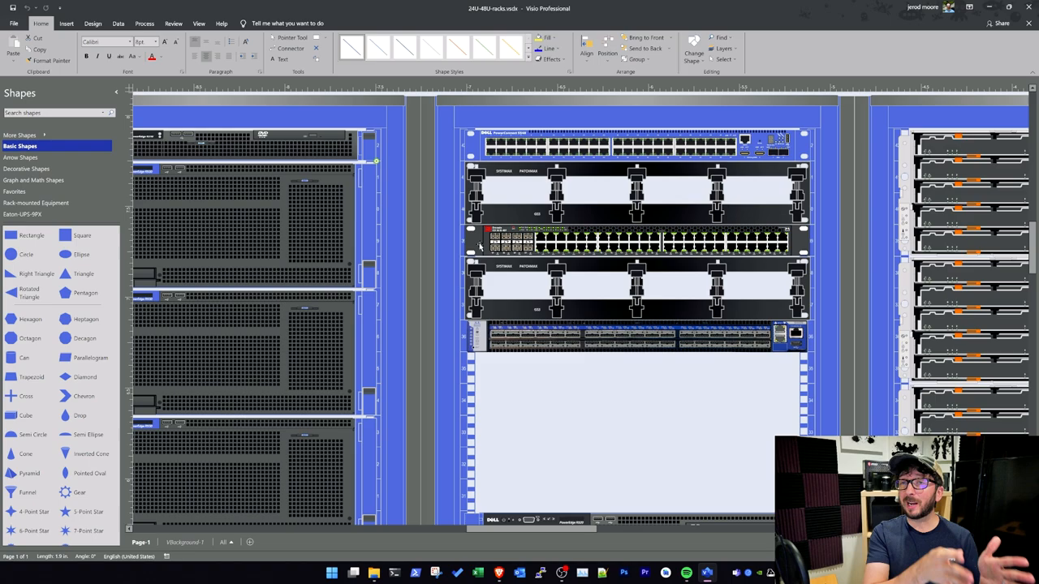
scroll(down, 3)
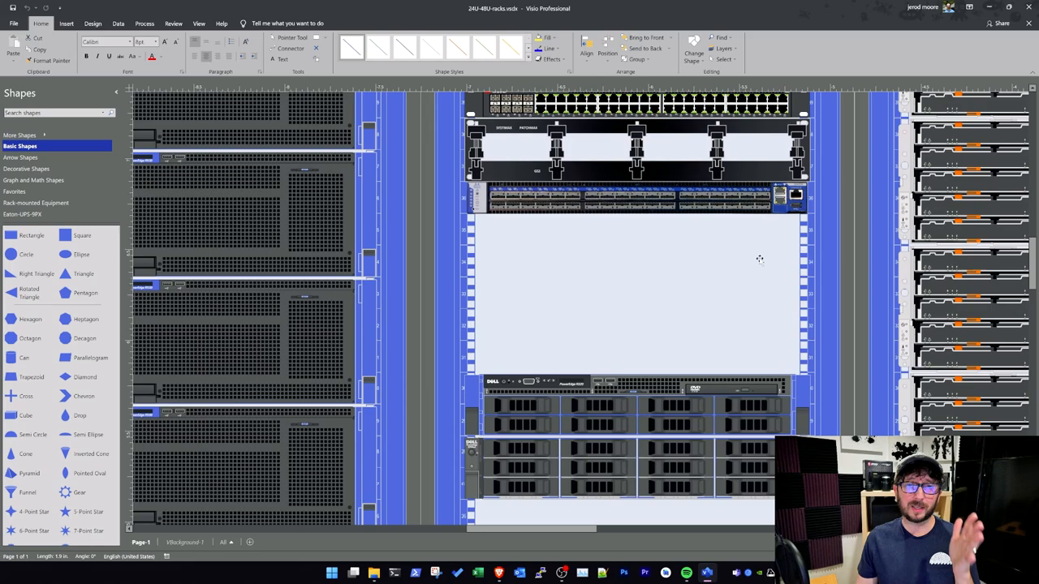
mouse_move(761, 279)
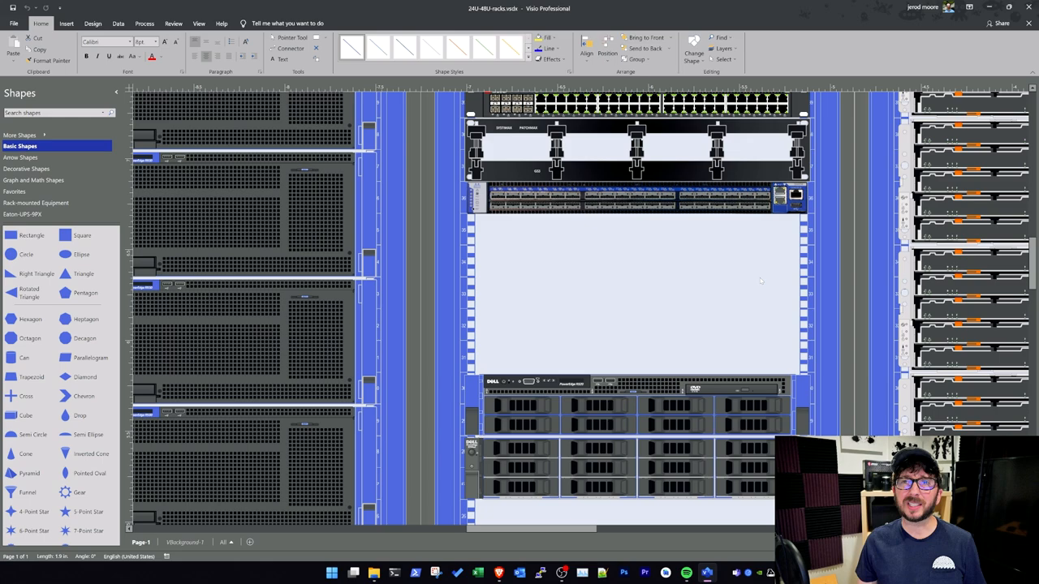
mouse_move(769, 326)
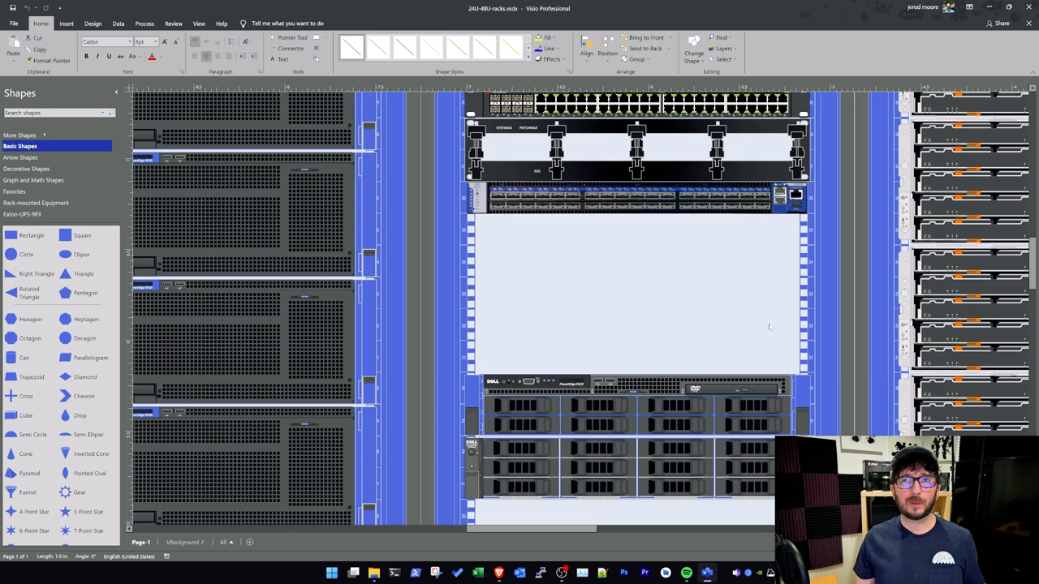
mouse_move(745, 315)
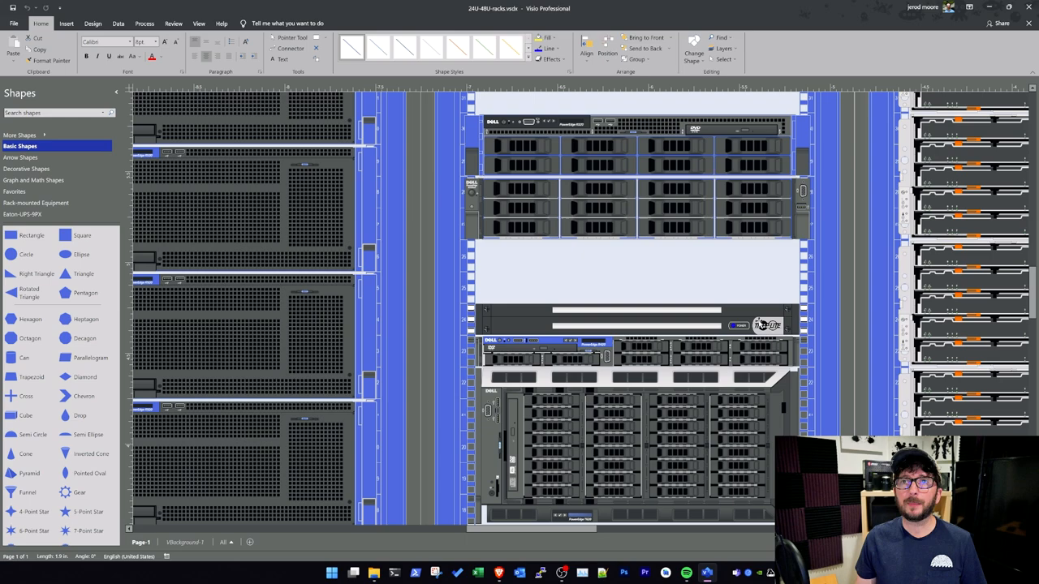
scroll(down, 3)
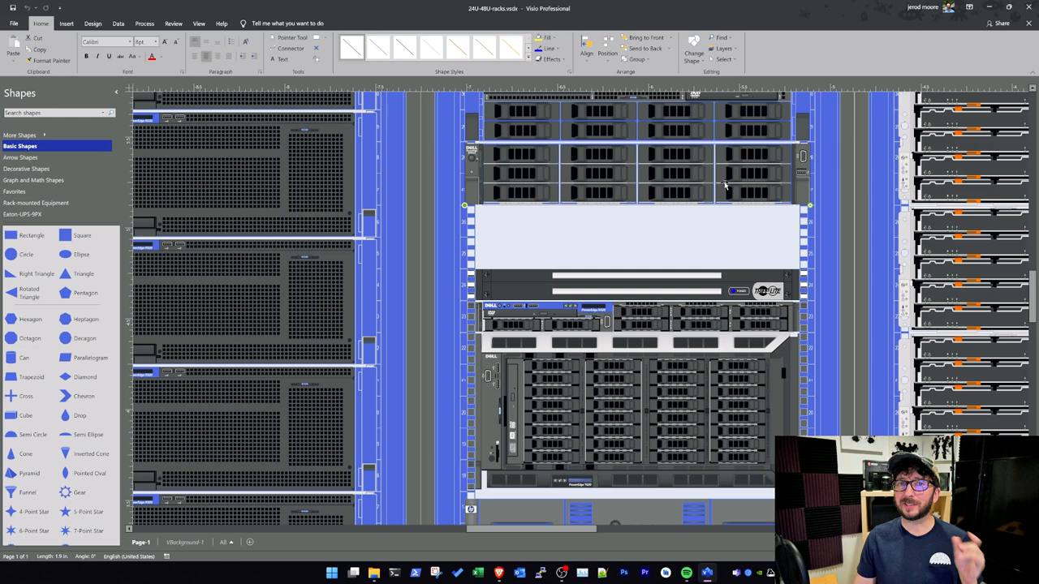
mouse_move(703, 192)
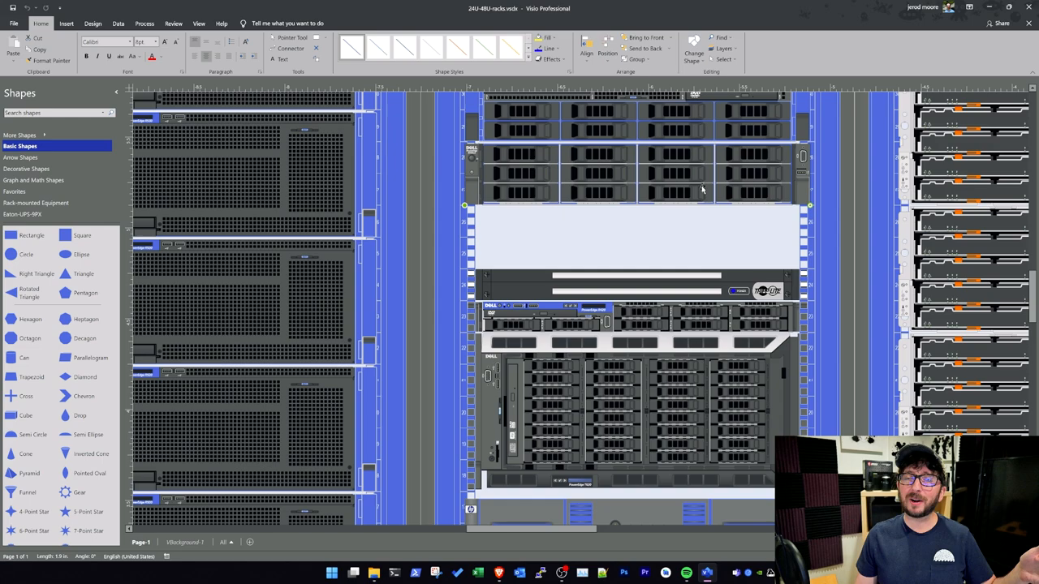
mouse_move(684, 176)
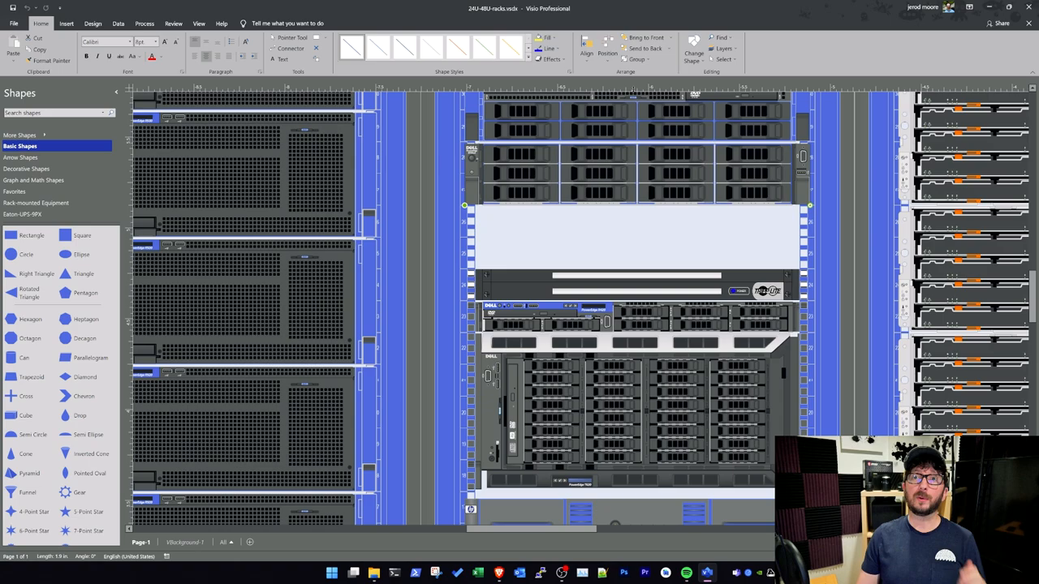
scroll(down, 3)
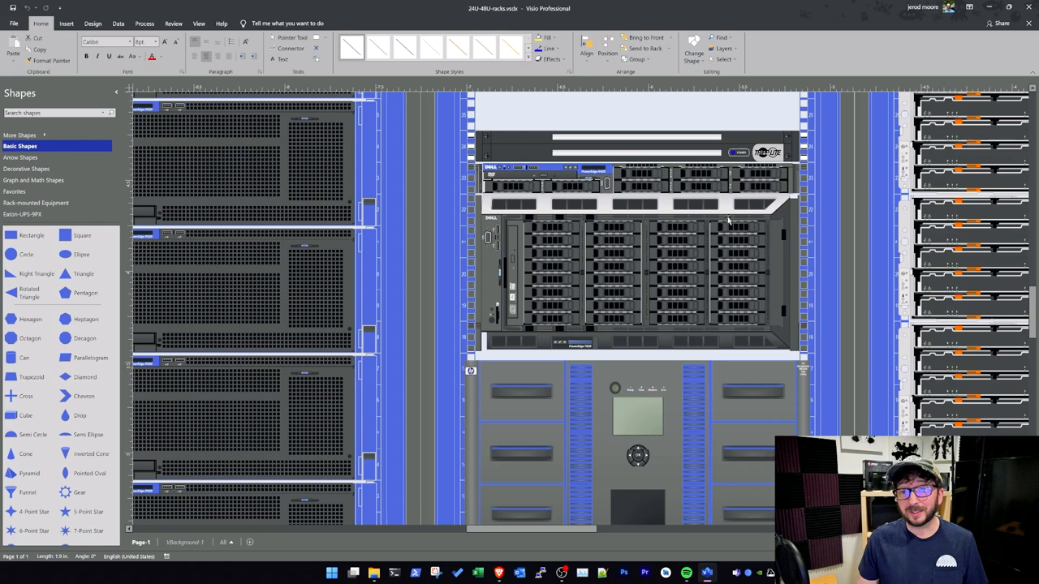
scroll(down, 3)
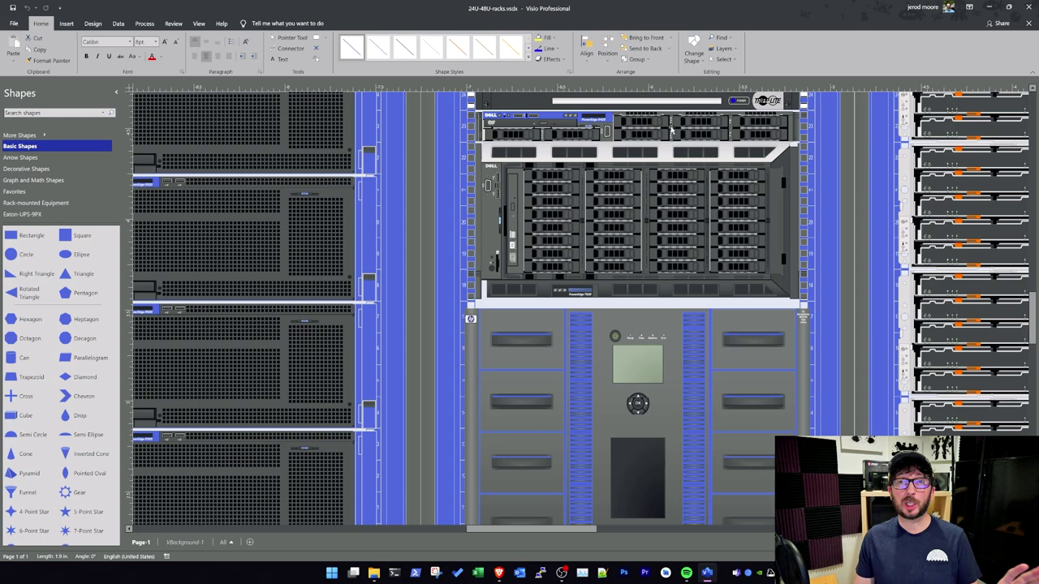
scroll(down, 3)
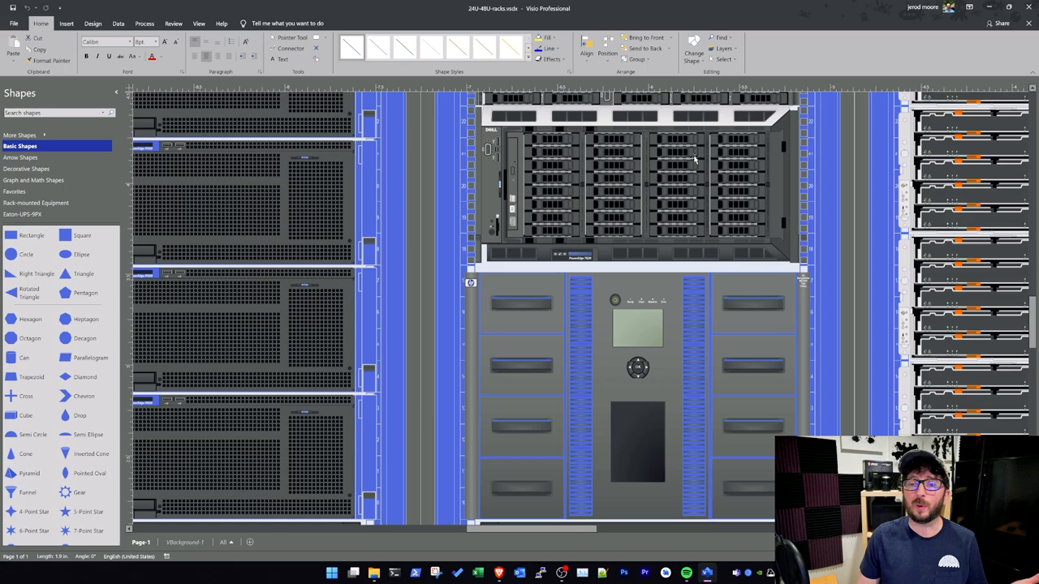
scroll(down, 3)
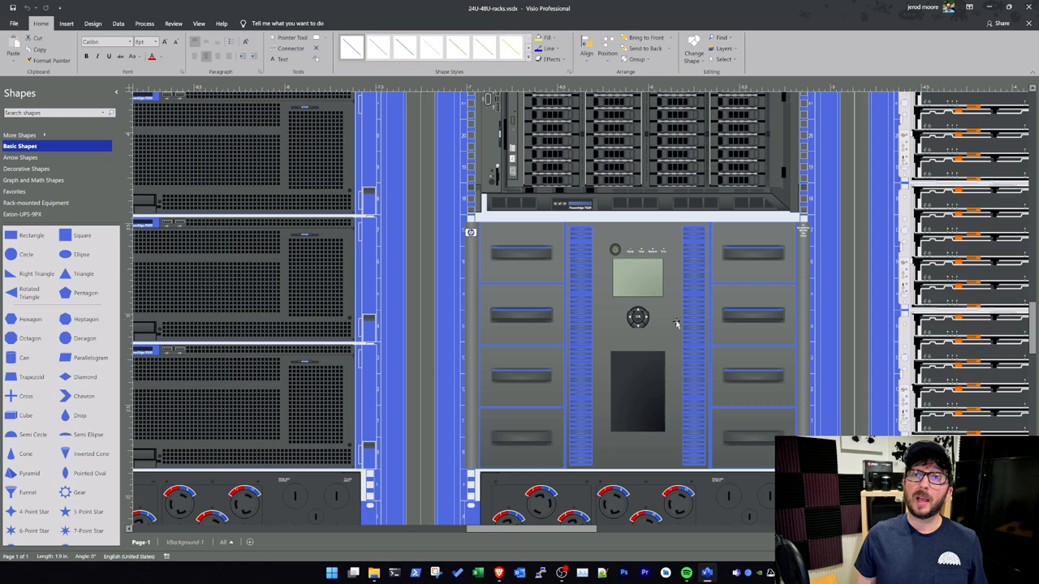
mouse_move(675, 327)
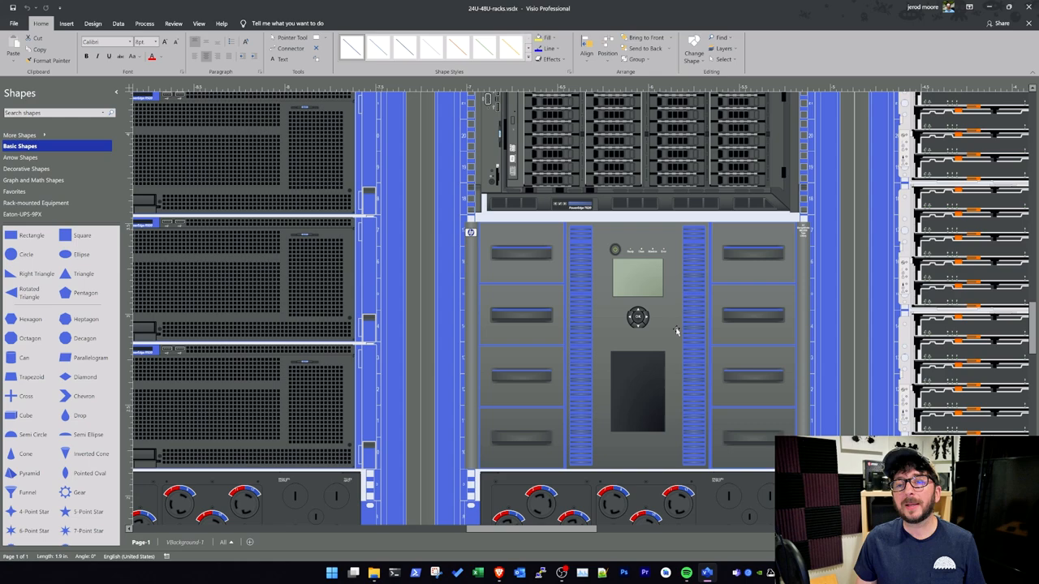
mouse_move(673, 326)
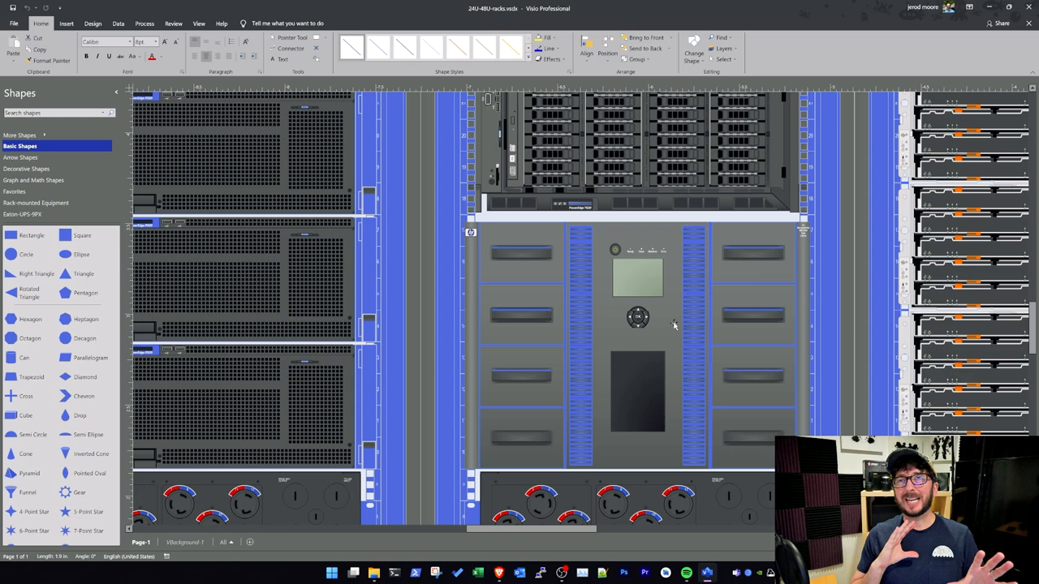
mouse_move(706, 322)
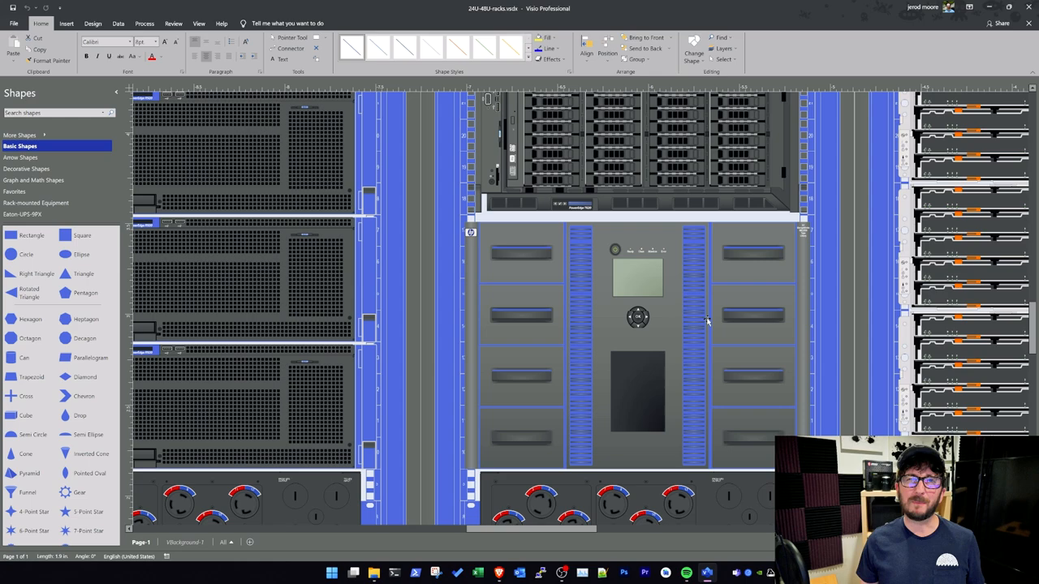
scroll(down, 3)
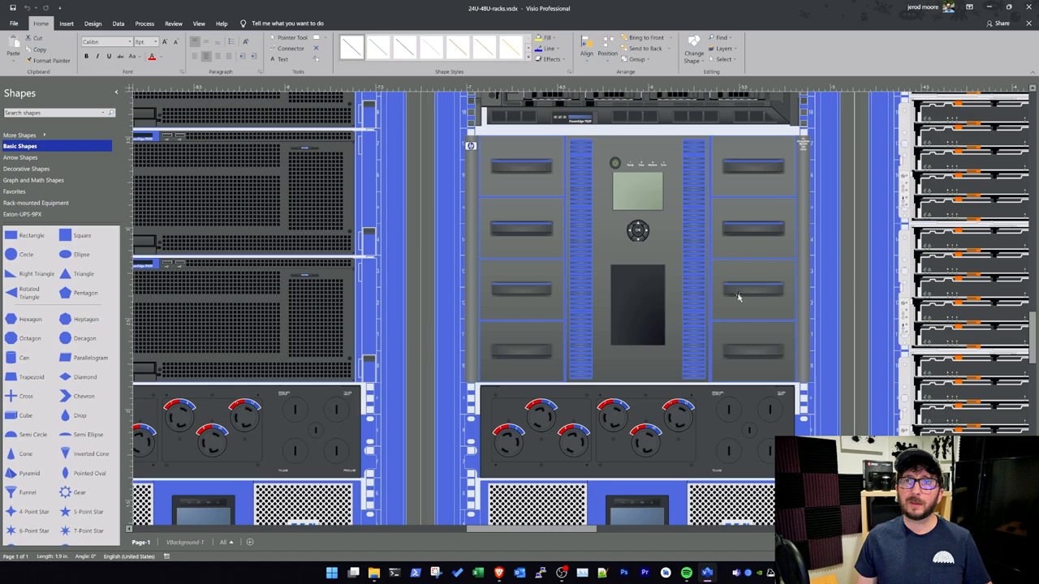
scroll(down, 3)
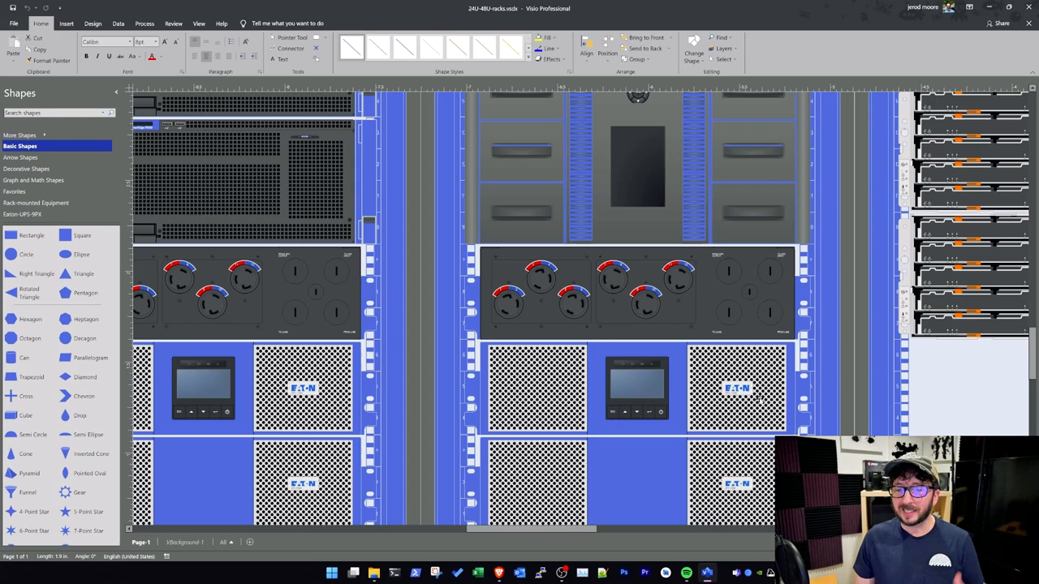
scroll(down, 3)
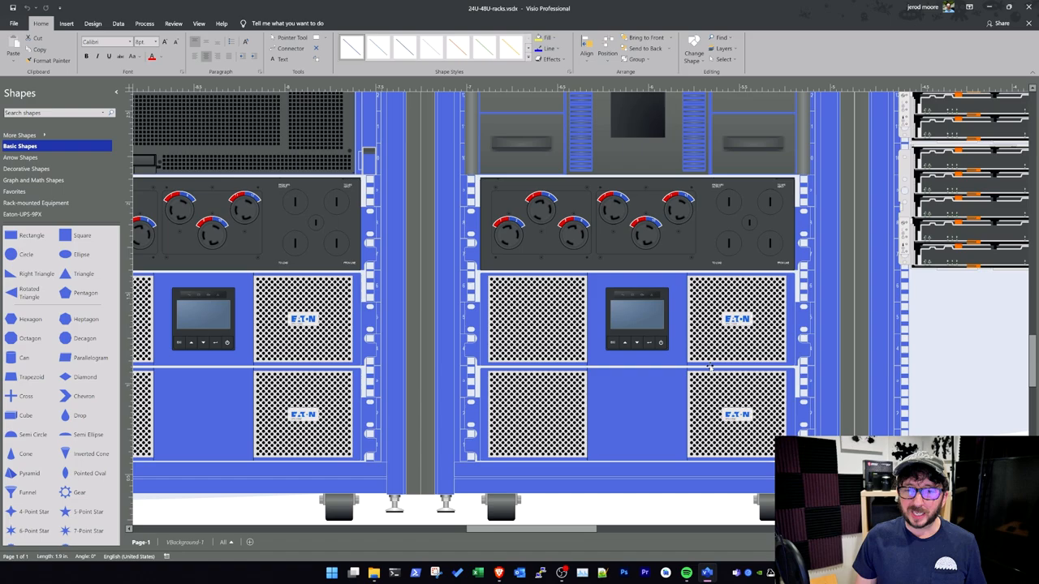
click(337, 571)
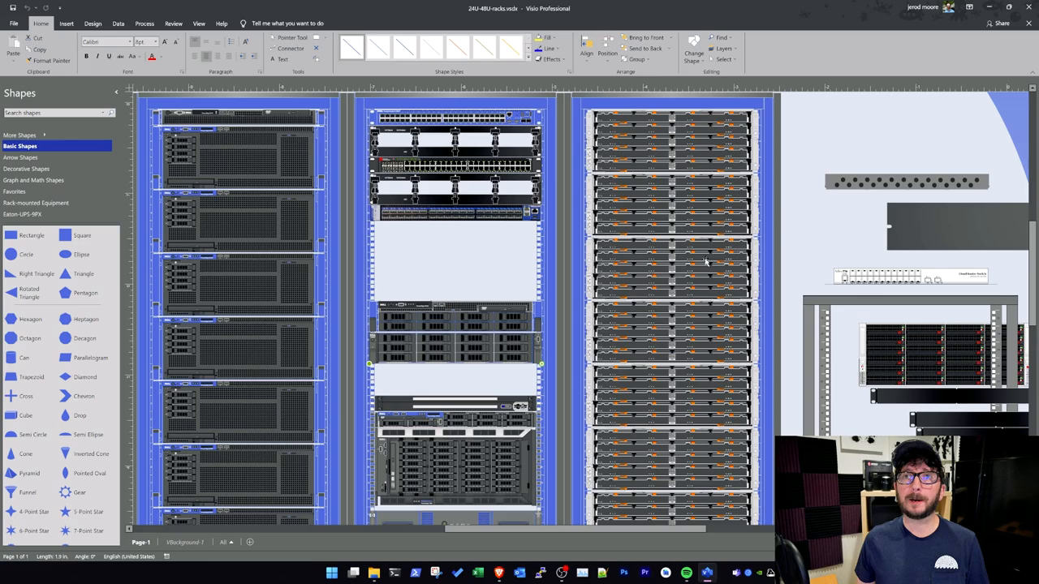
scroll(down, 3)
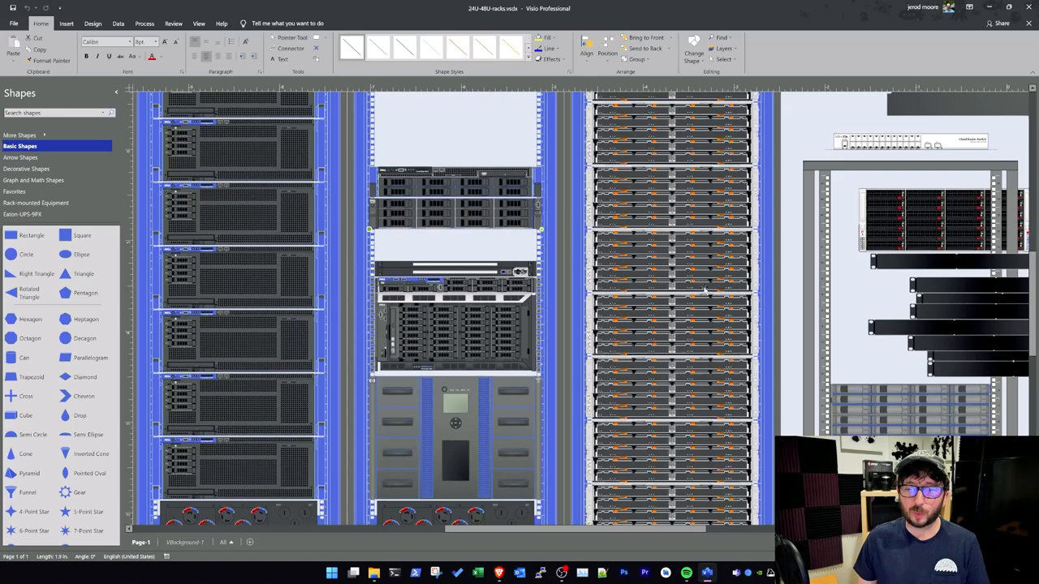
scroll(down, 3)
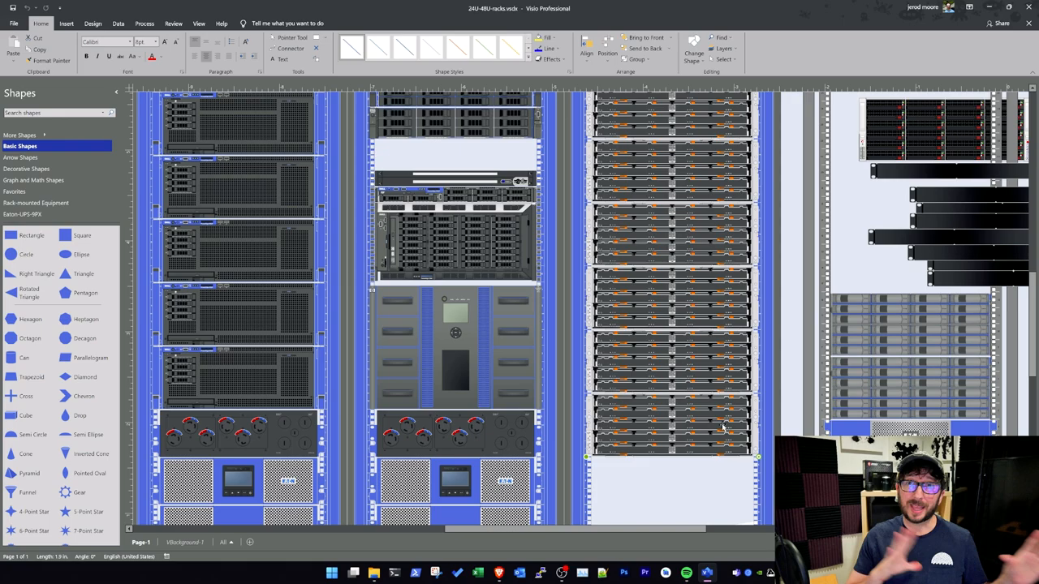
scroll(down, 3)
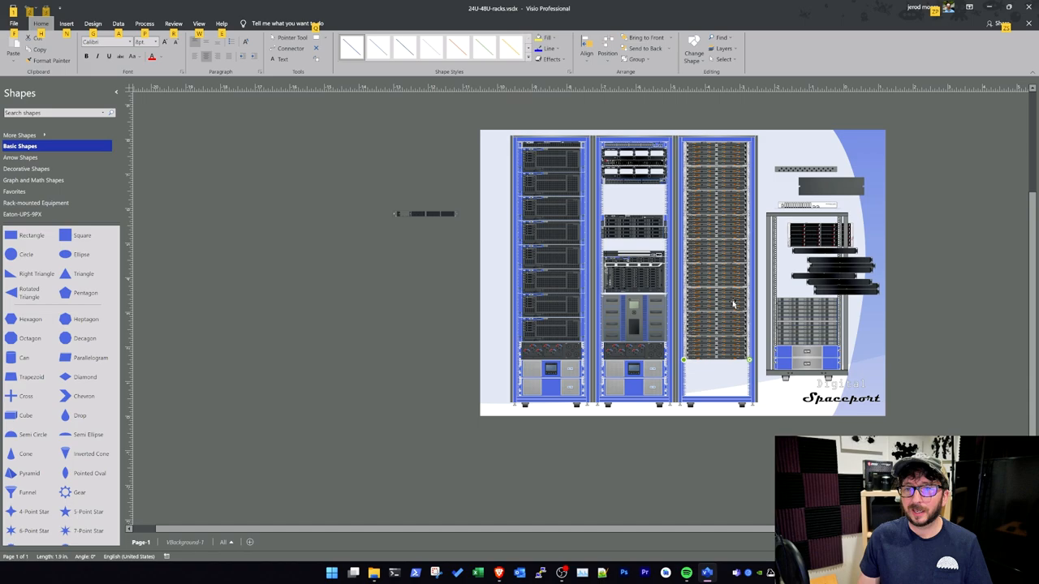
mouse_move(780, 331)
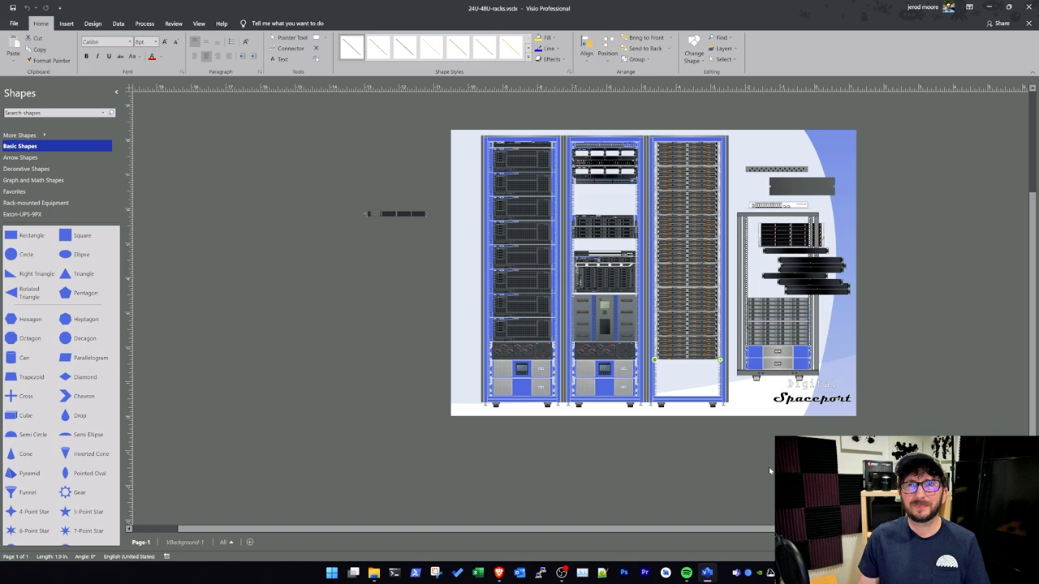
mouse_move(824, 288)
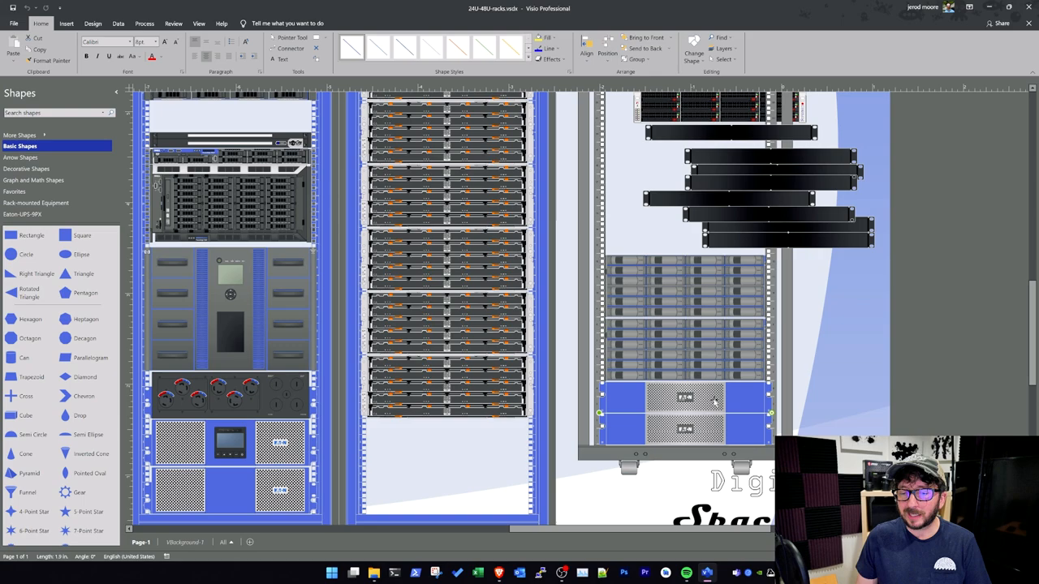
mouse_move(734, 436)
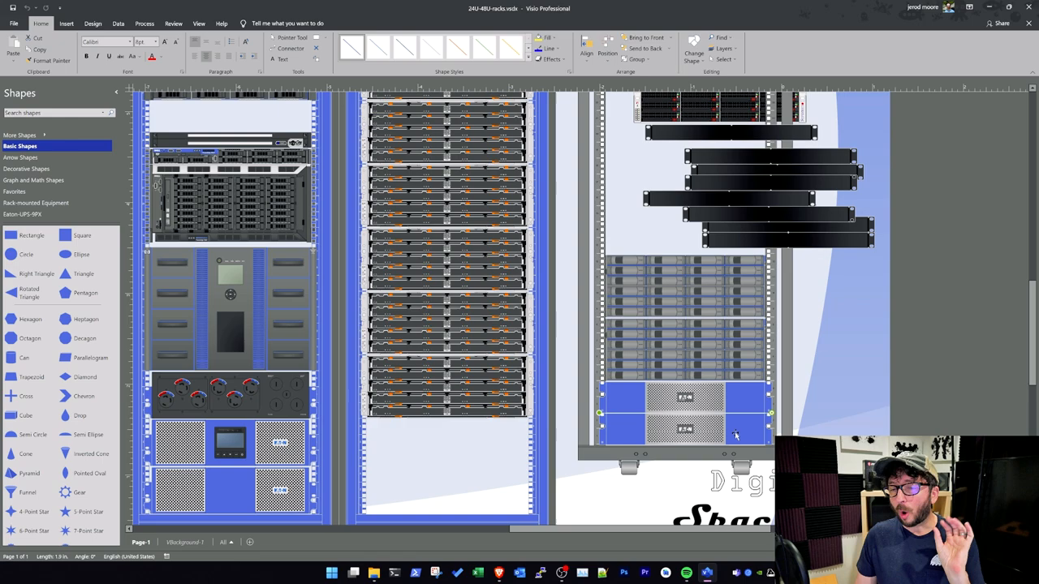
mouse_move(736, 420)
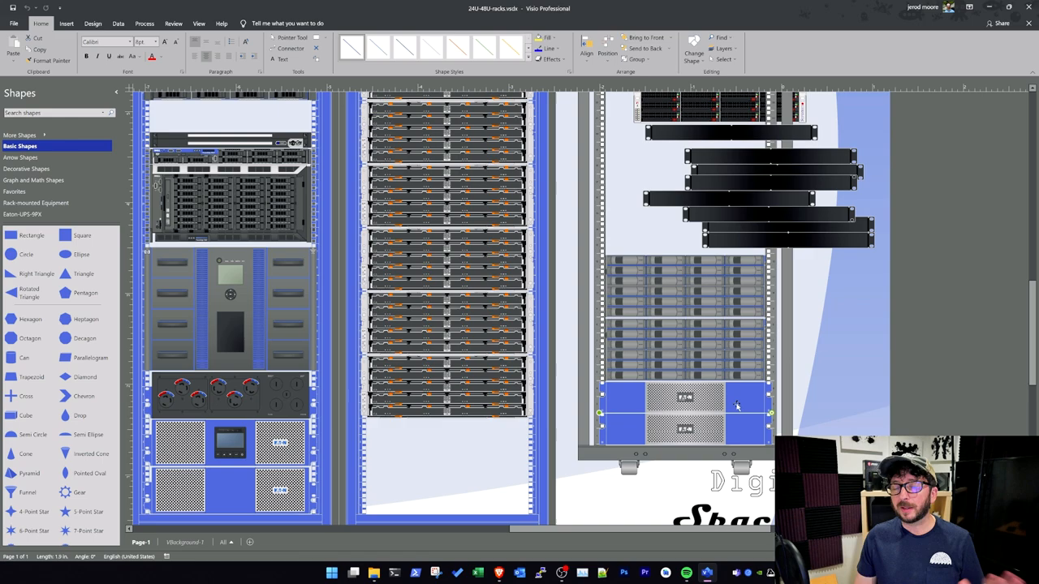
- Select a black shelf unit in the 25U rack above the storage enclosures
click(736, 407)
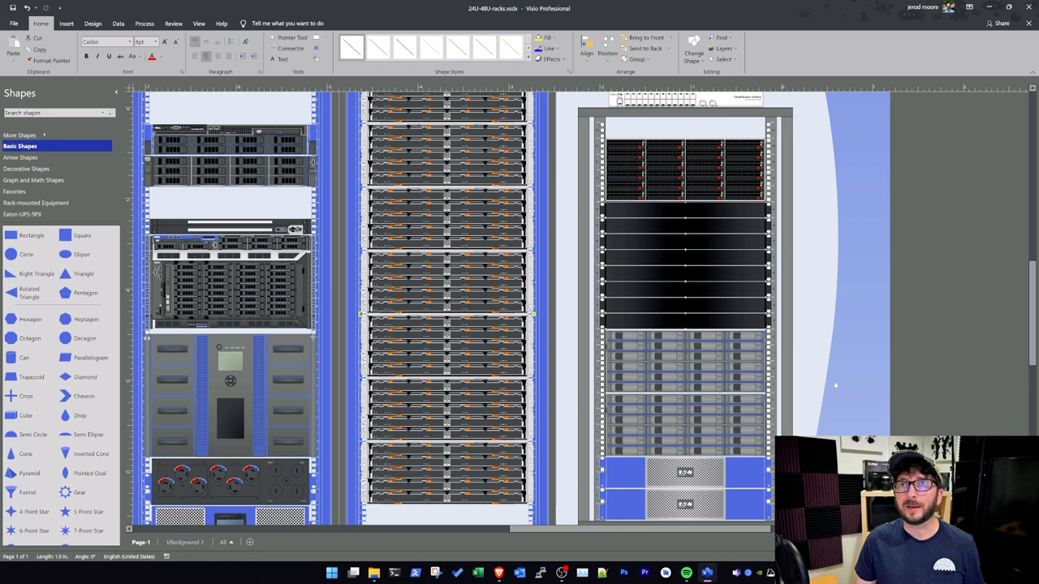
mouse_move(701, 377)
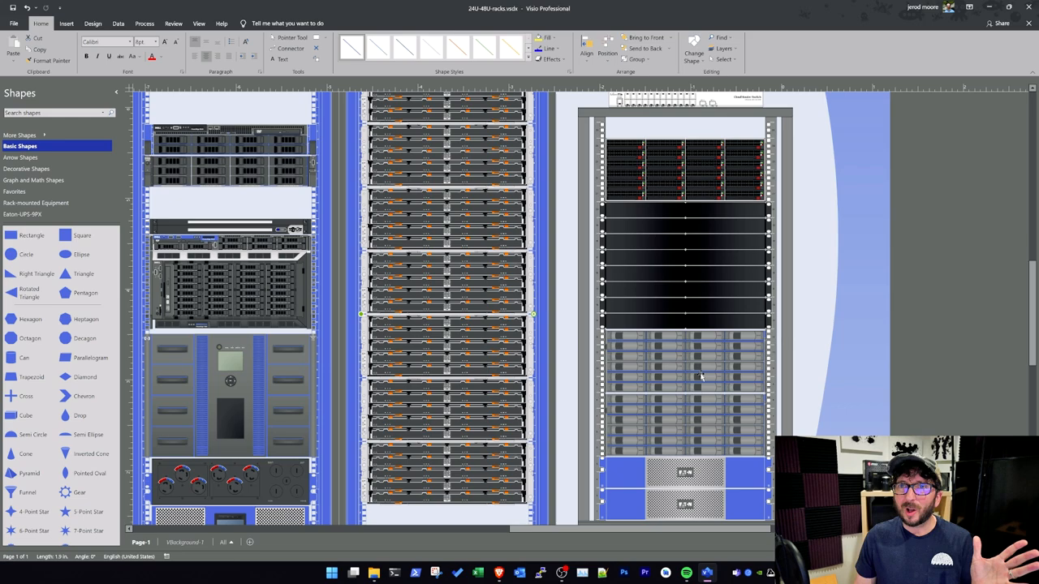
mouse_move(701, 376)
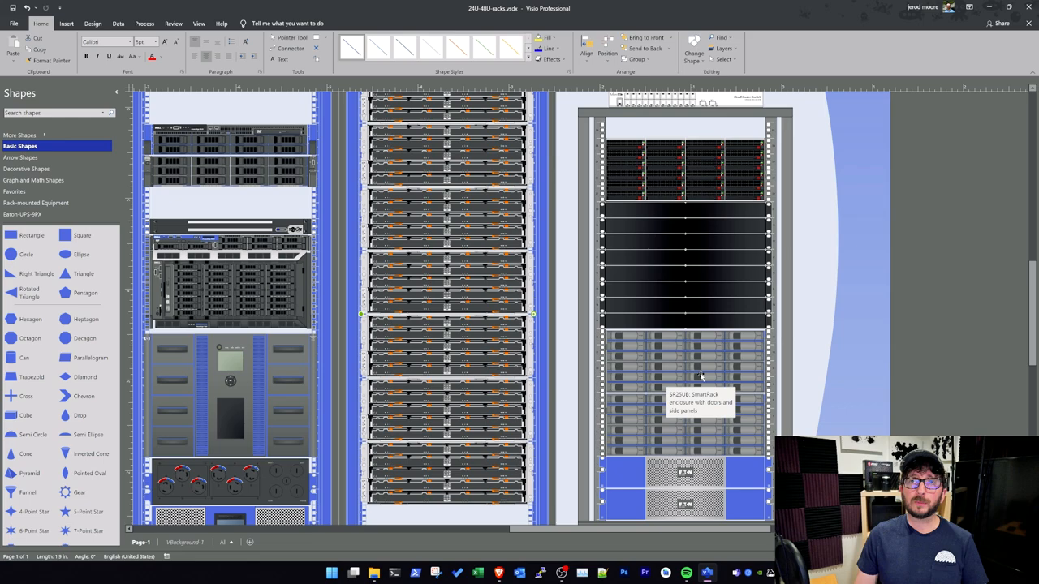
- Select the network switch shape above the SR25UB rack enclosure
click(705, 172)
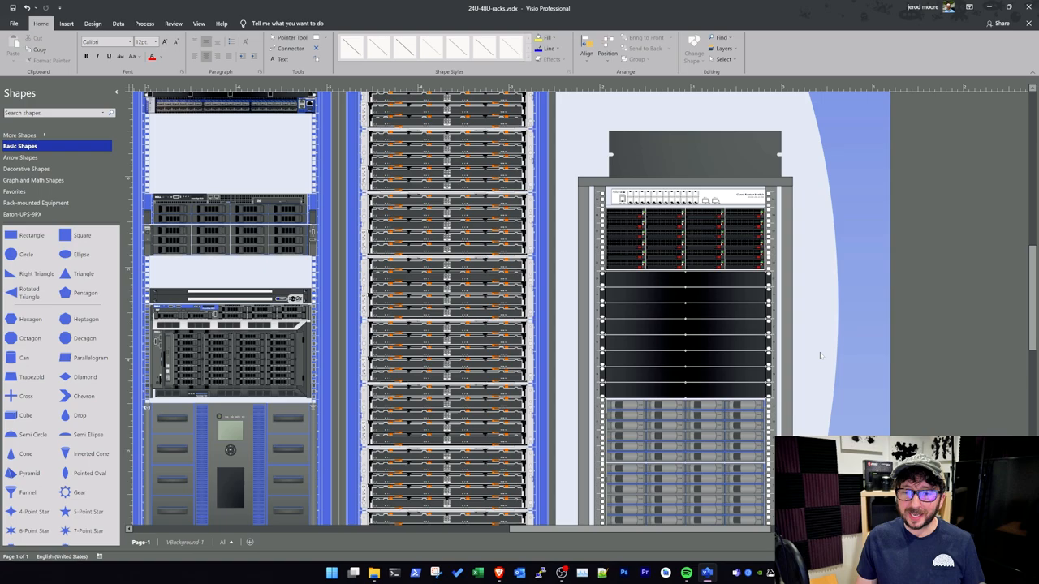
scroll(down, 3)
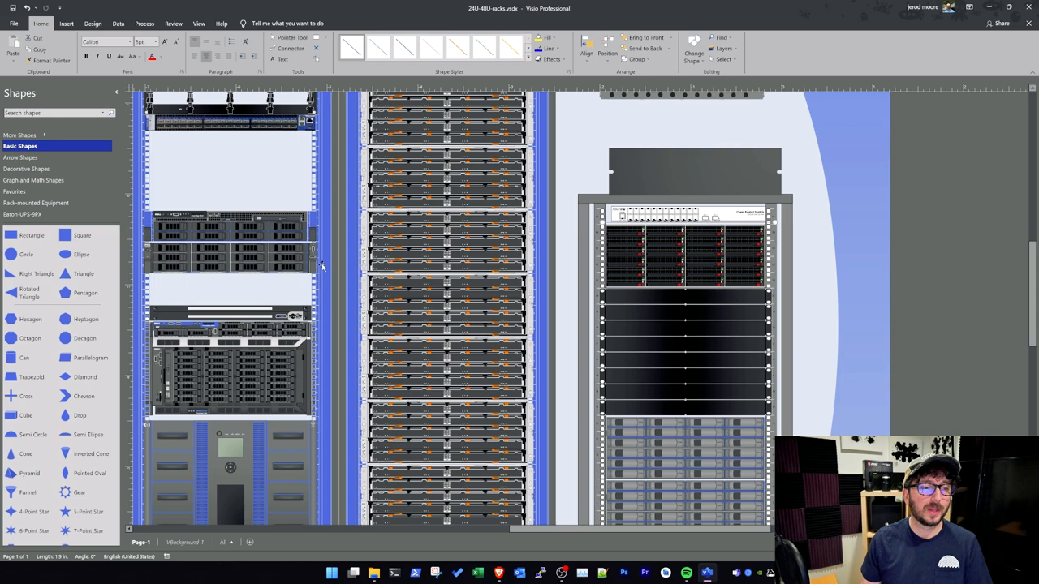
click(735, 268)
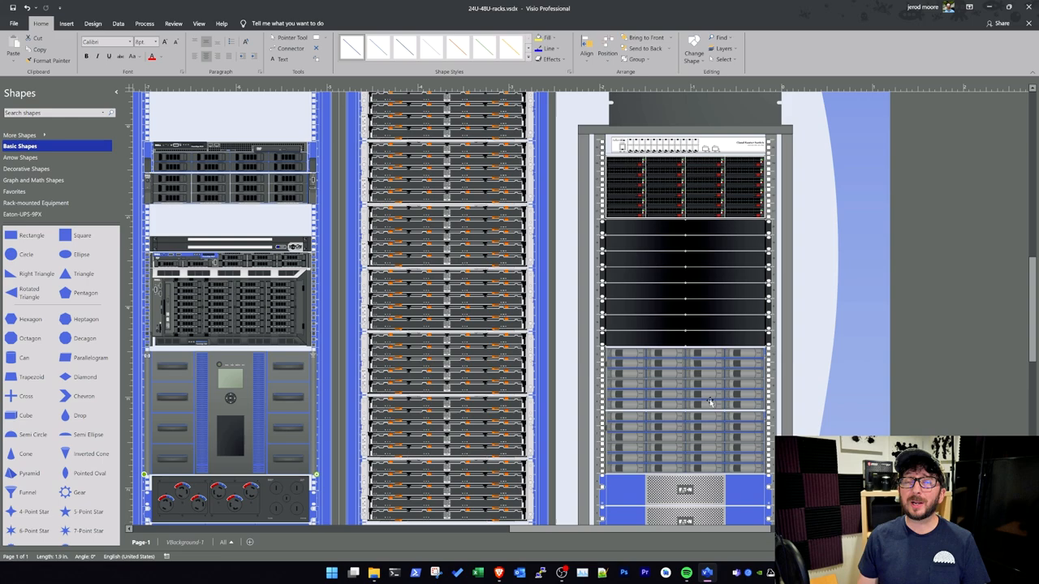
mouse_move(710, 402)
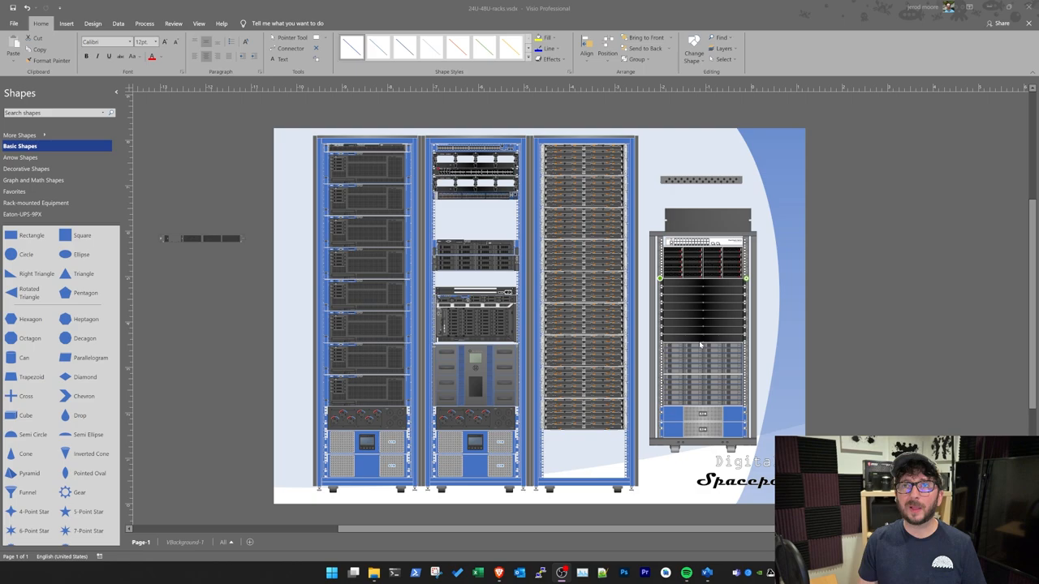
mouse_move(701, 340)
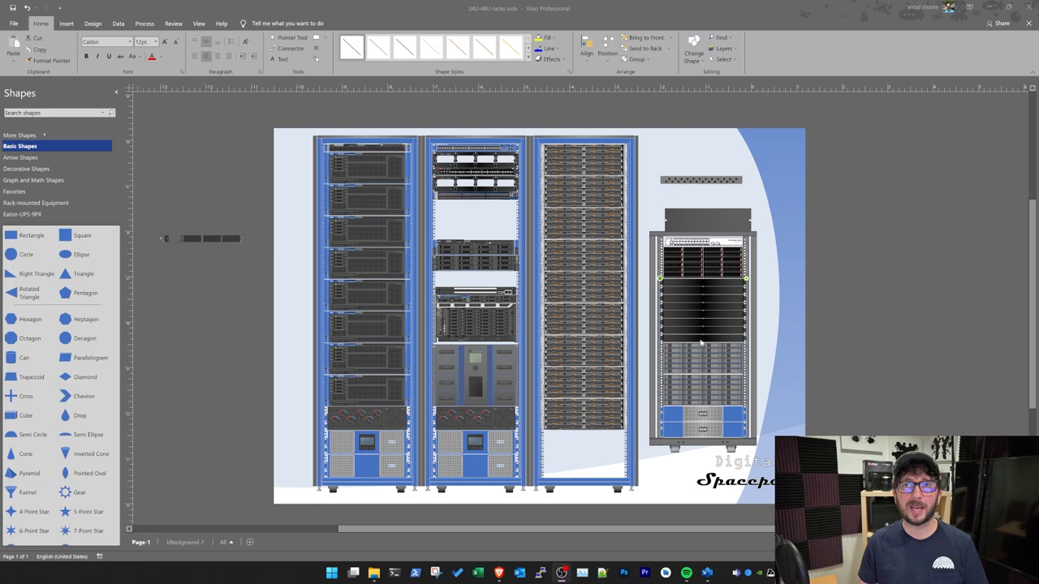